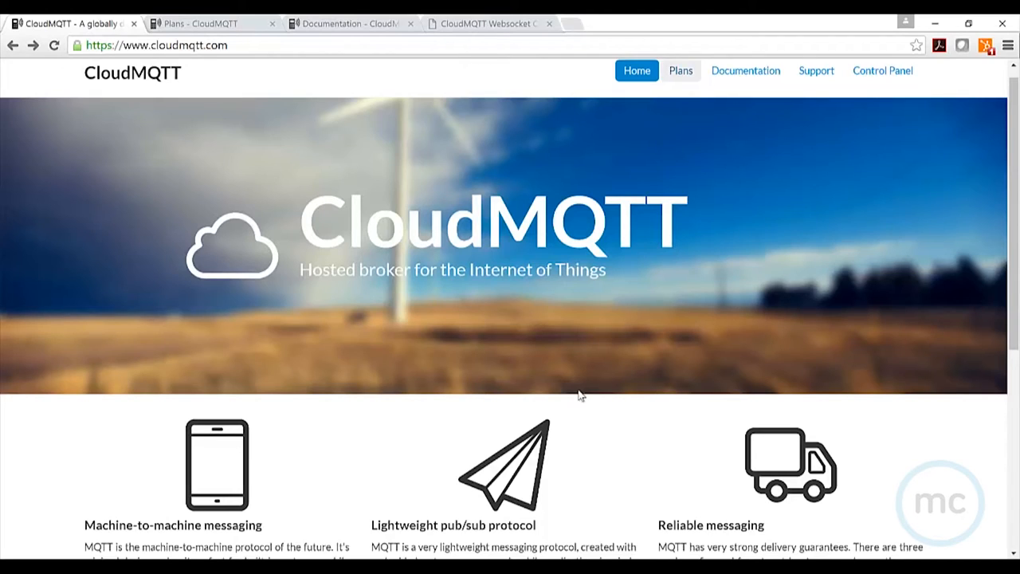
mouse_move(436, 220)
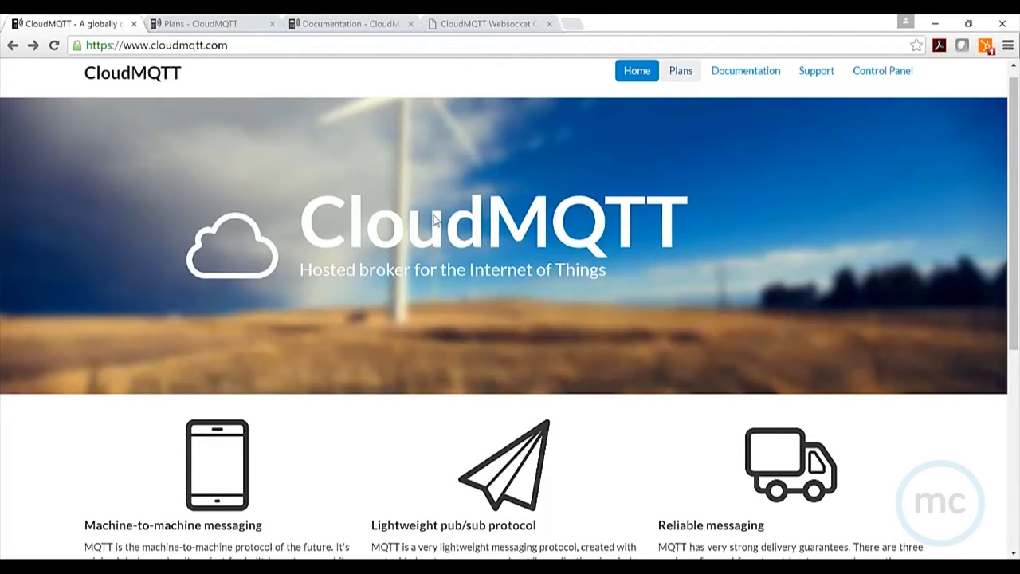
mouse_move(433, 236)
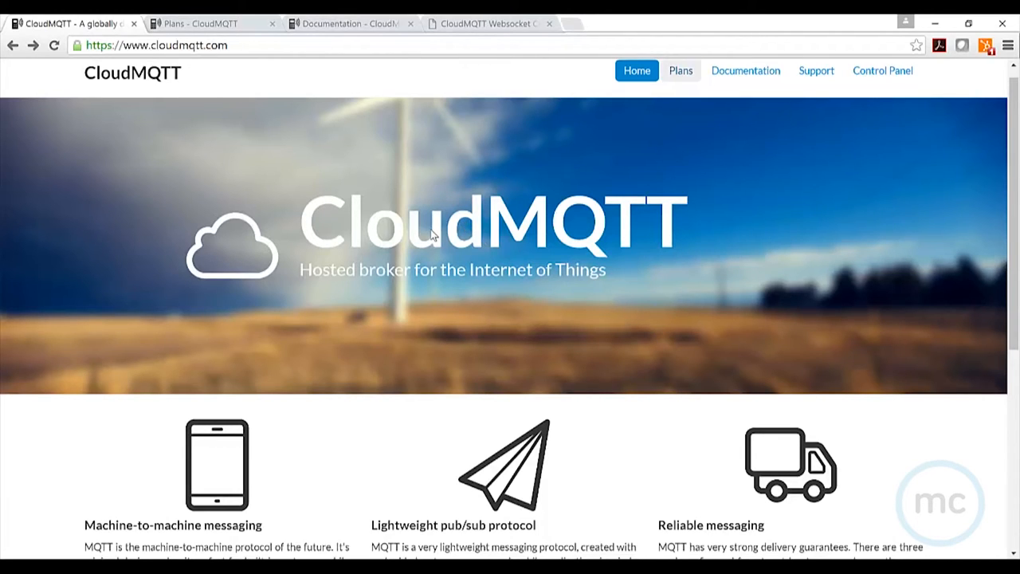
mouse_move(447, 242)
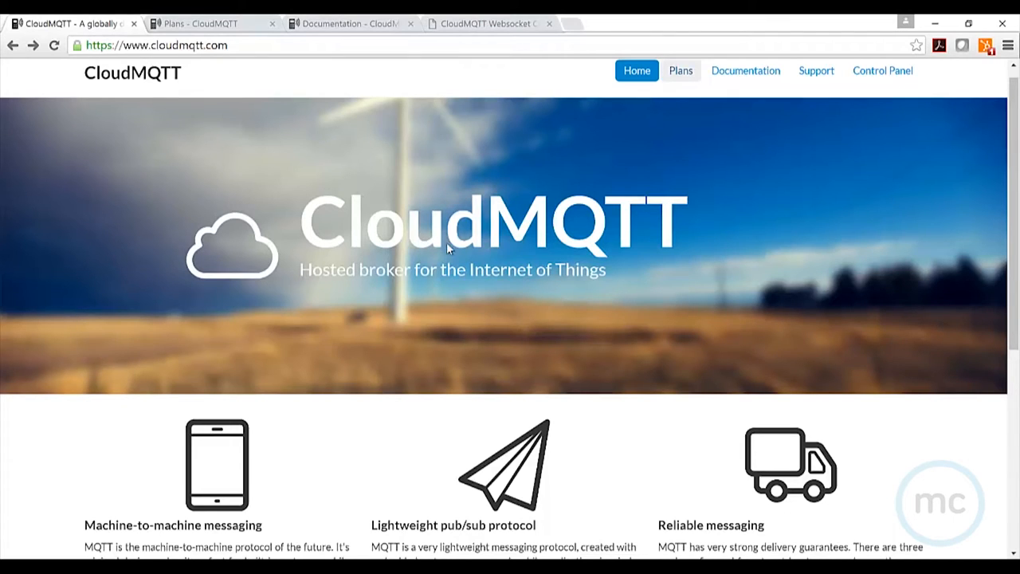
mouse_move(476, 255)
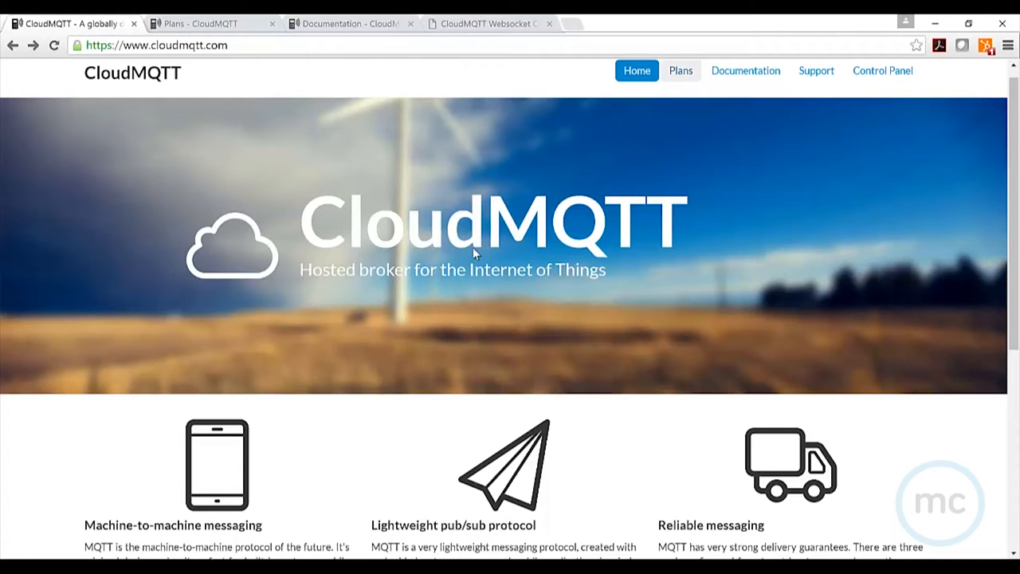
Switch to the CloudMQTT Getting started documentation explaining the publish/subscribe broker model
click(679, 70)
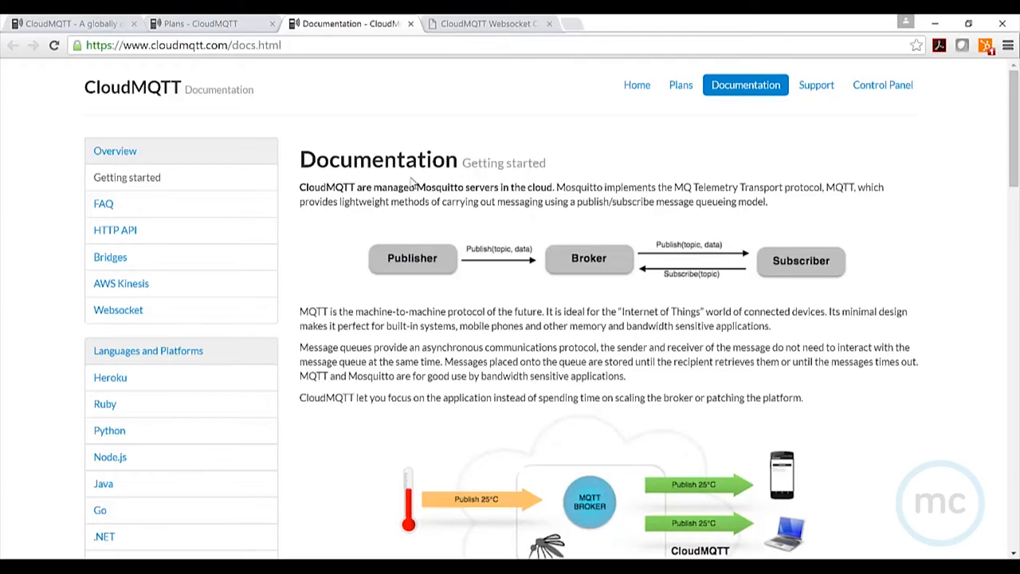
mouse_move(579, 293)
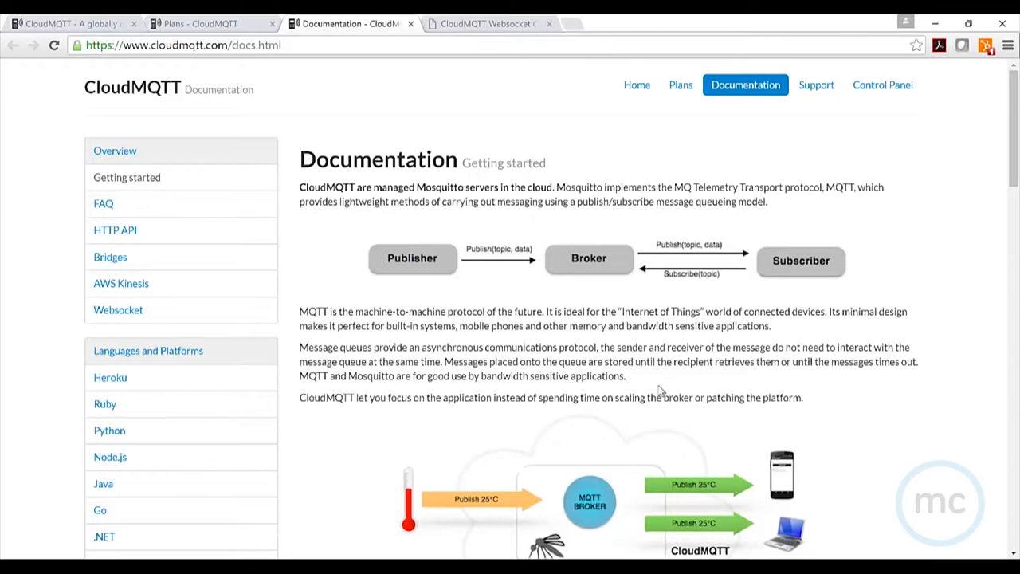
Show the CloudMQTT instance console with server, port, password, then the GATEWAY and Tom users and ACLs
click(488, 24)
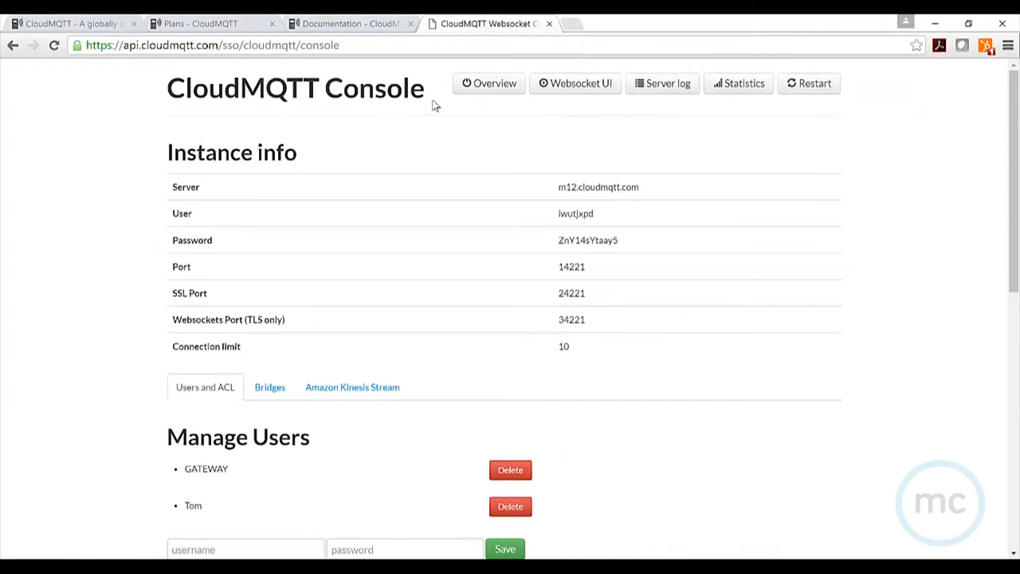
mouse_move(548, 199)
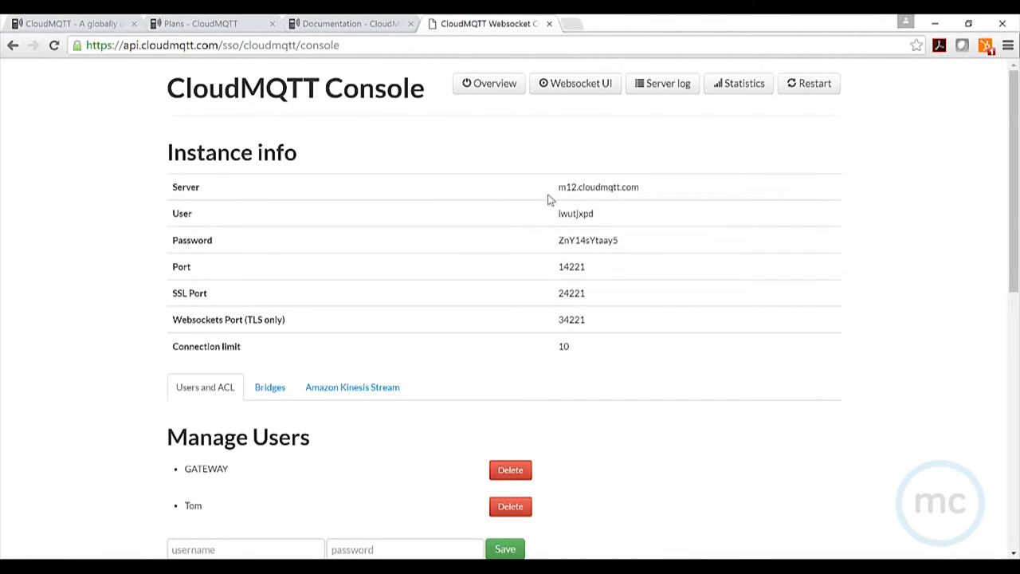
mouse_move(535, 241)
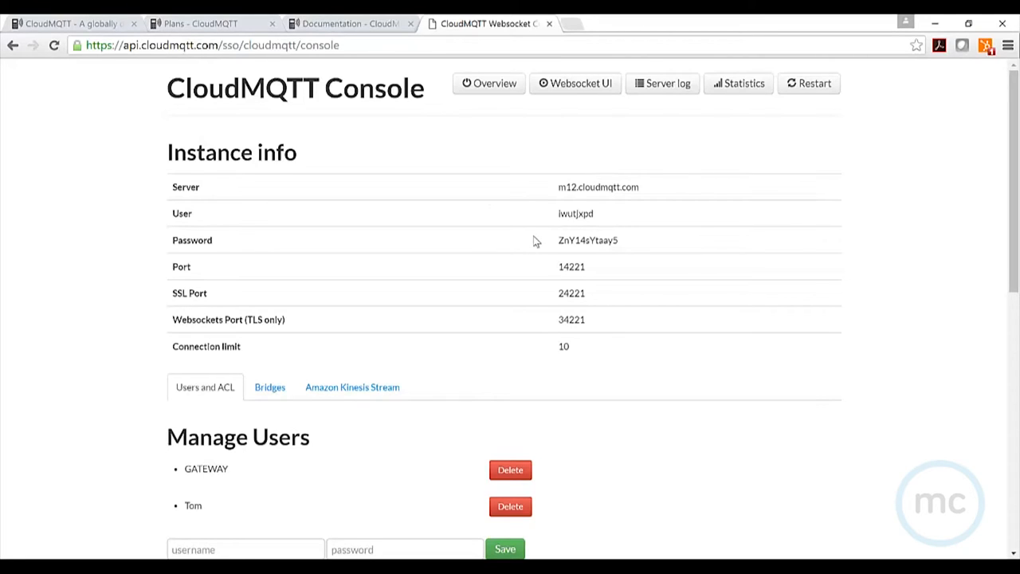
mouse_move(567, 187)
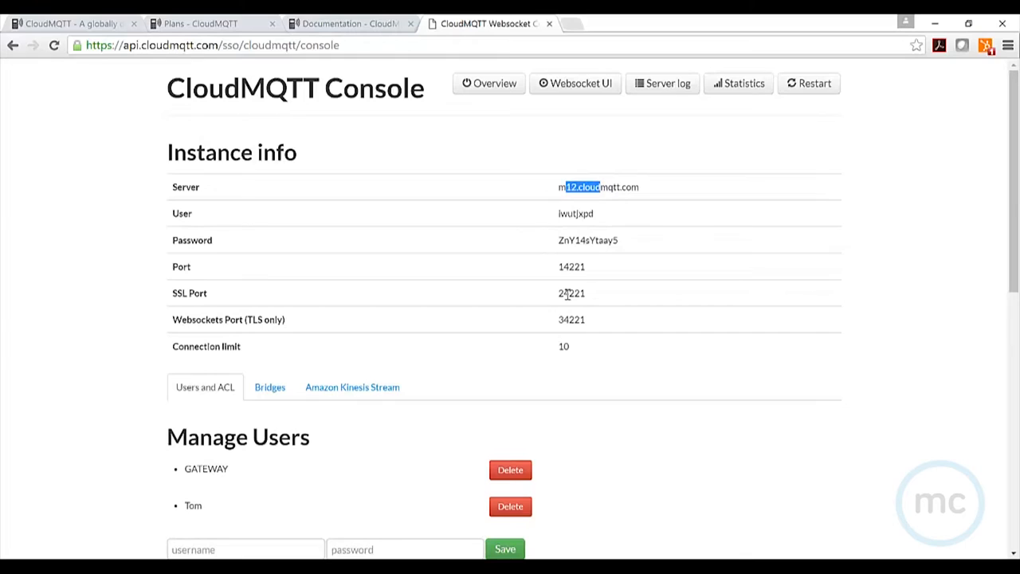
scroll(down, 3)
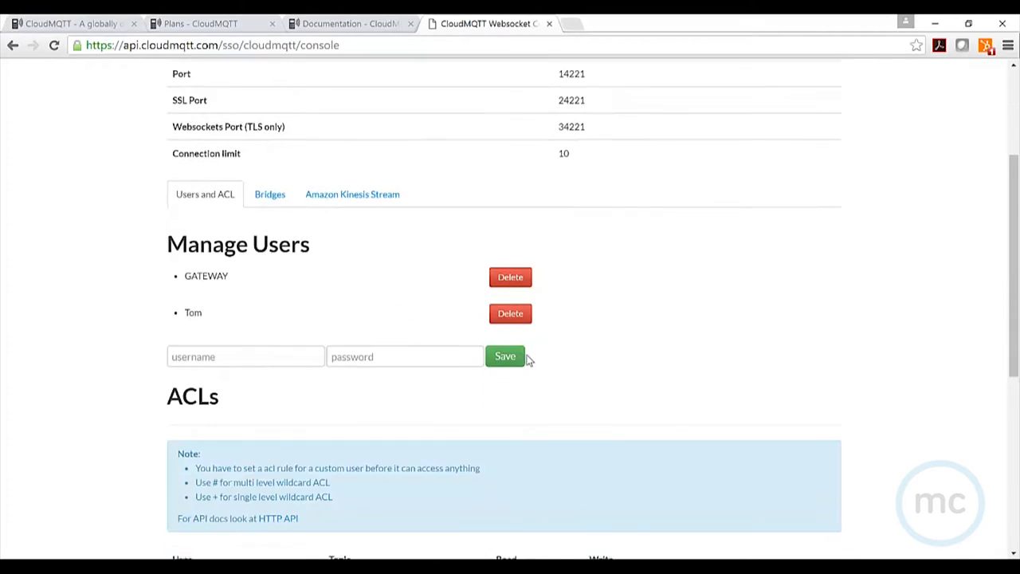
scroll(down, 3)
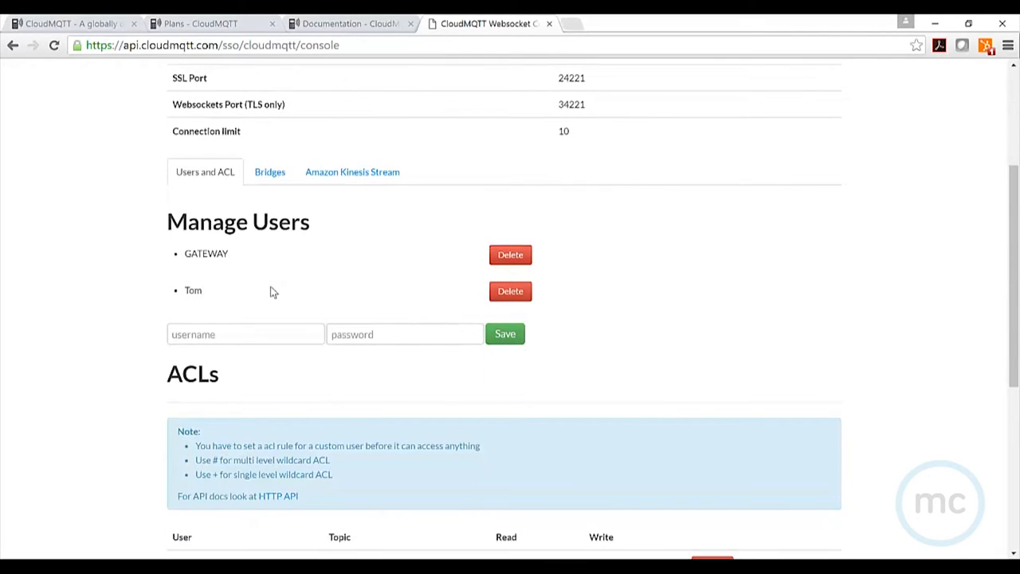
scroll(down, 3)
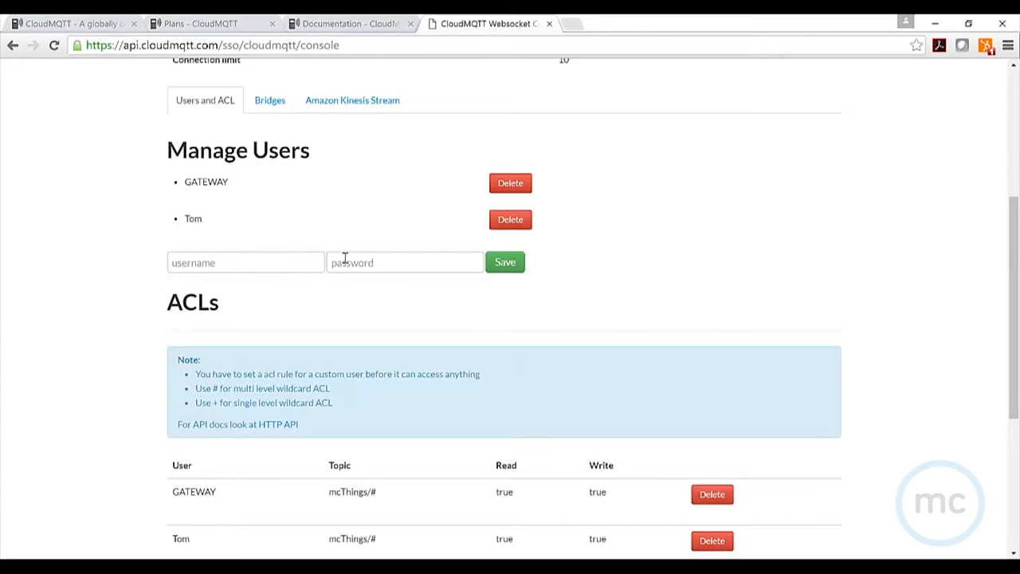
mouse_move(255, 265)
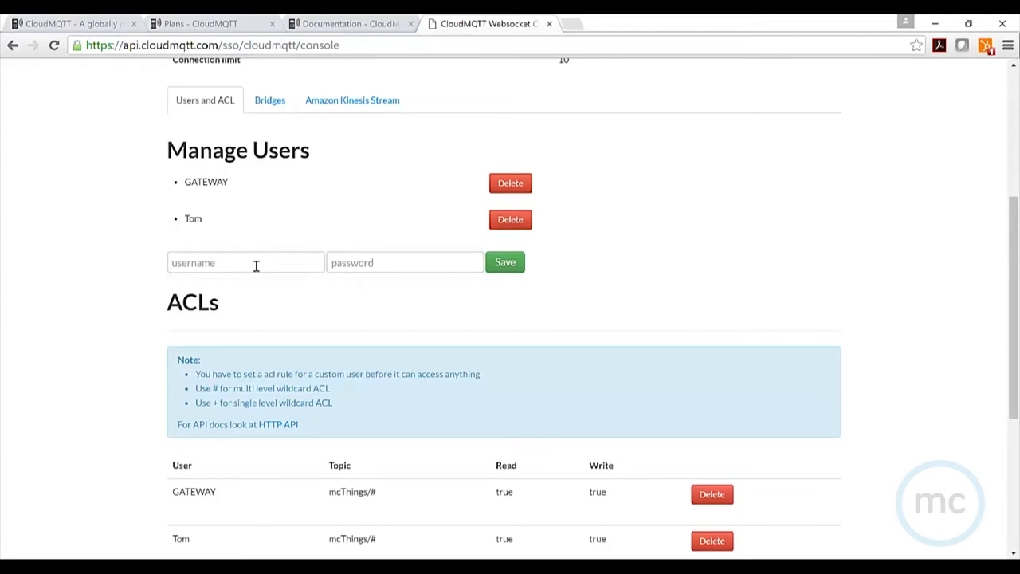
mouse_move(263, 281)
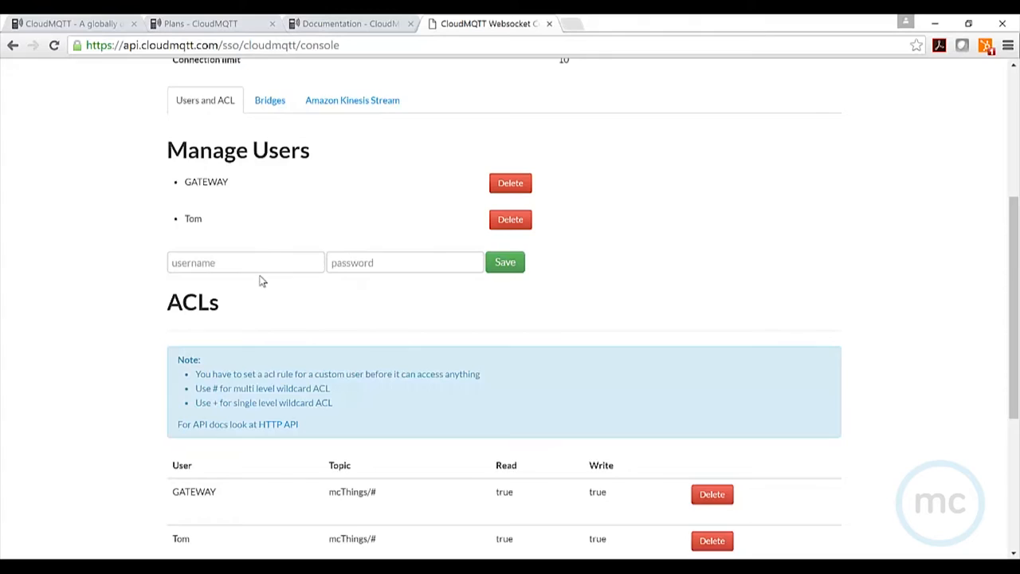
Review the ACL rules granting GATEWAY and Tom read/write on mcThings/#, highlighting the # wildcard
scroll(down, 3)
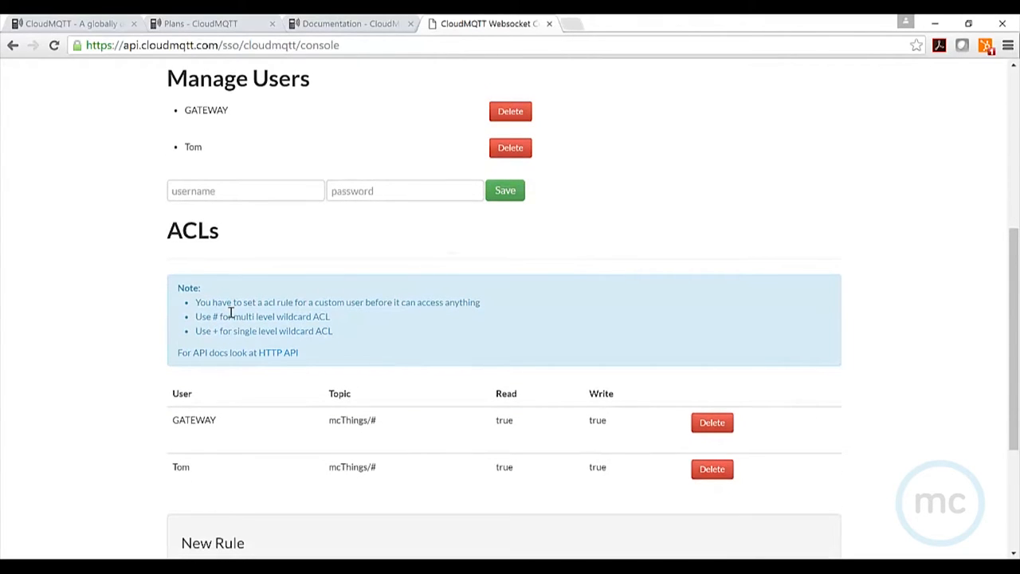
mouse_move(214, 347)
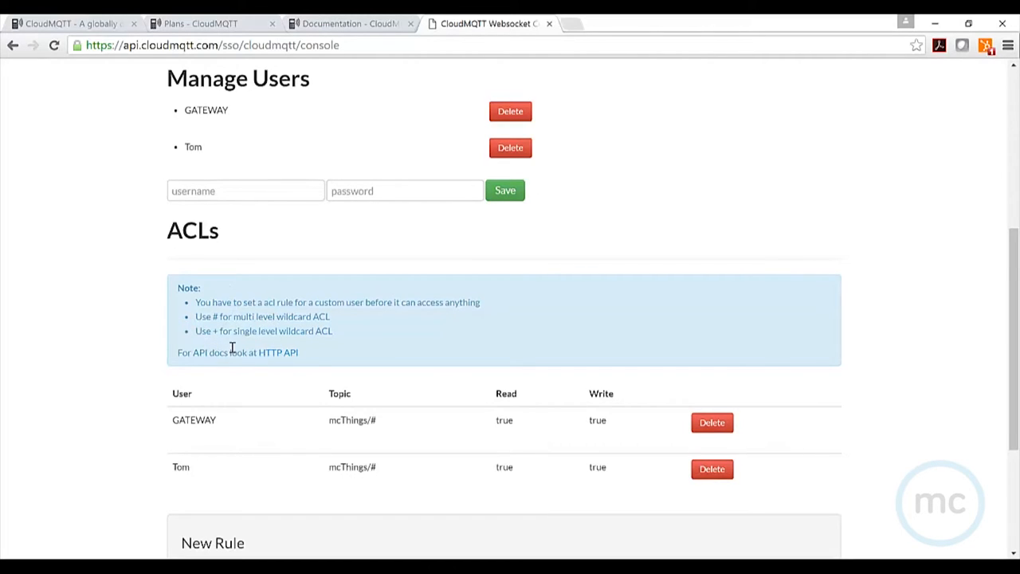
mouse_move(195, 459)
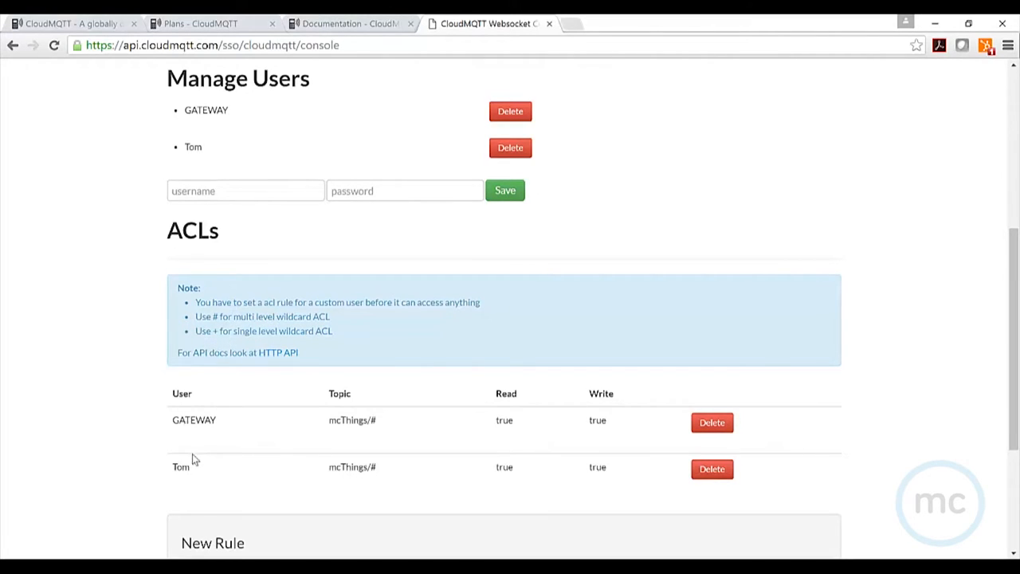
mouse_move(317, 440)
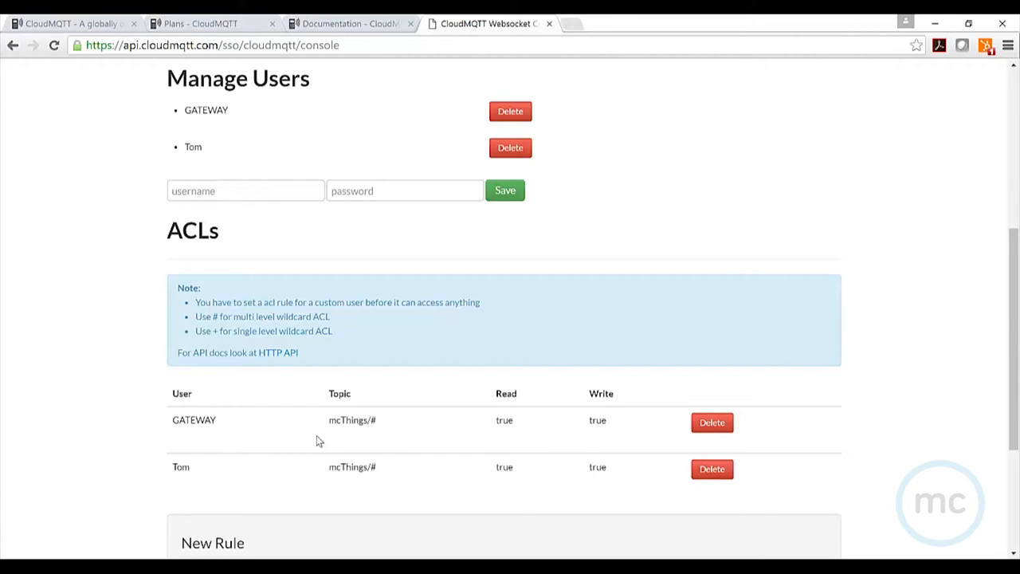
mouse_move(354, 425)
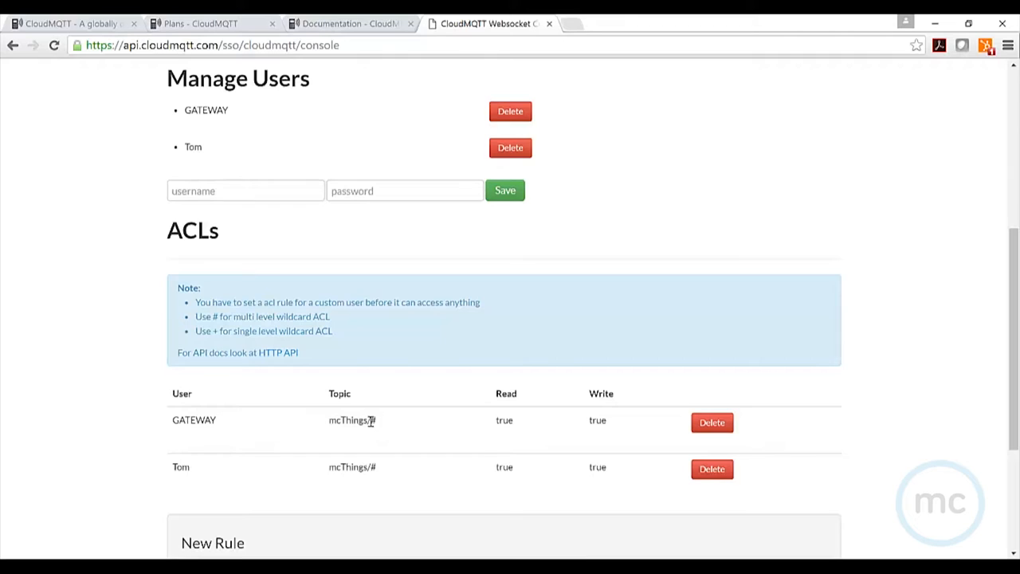
drag(211, 316, 248, 316)
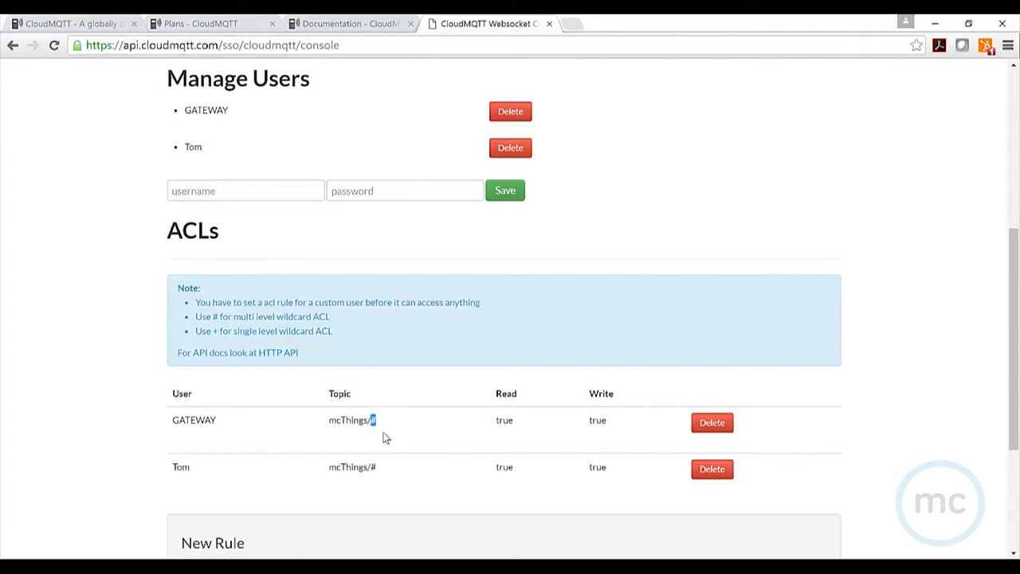
mouse_move(402, 440)
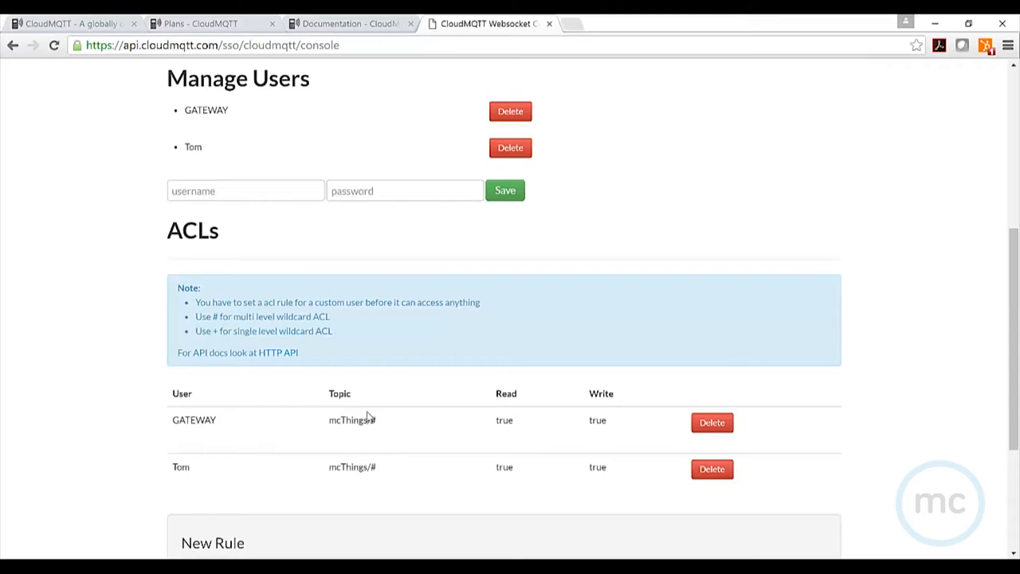
mouse_move(364, 401)
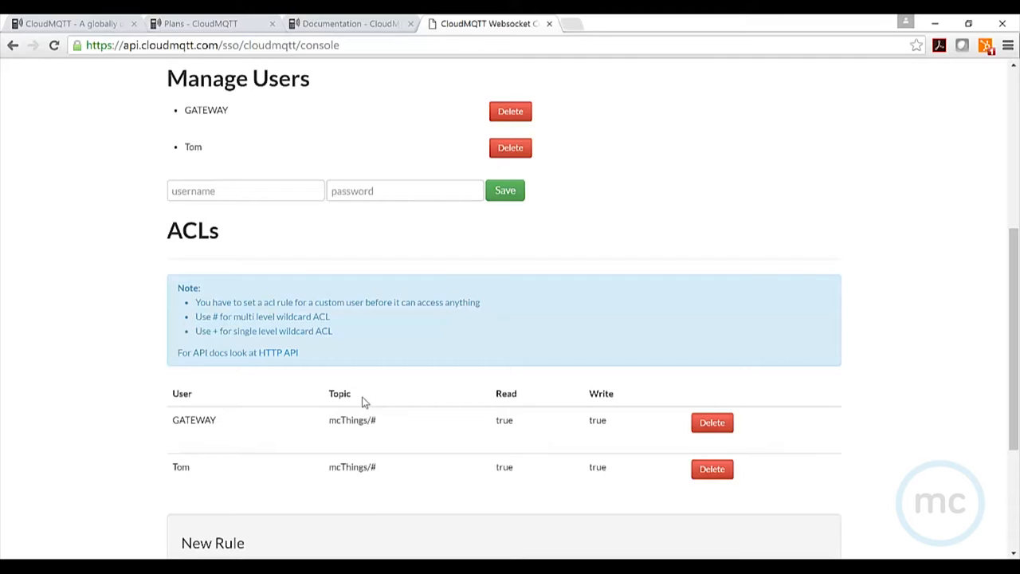
scroll(down, 3)
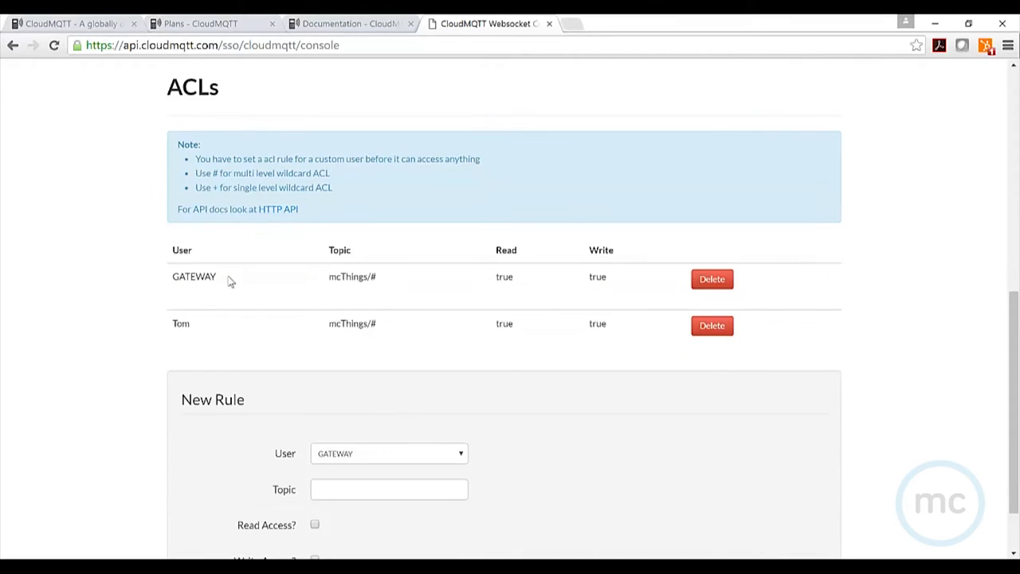
mouse_move(429, 293)
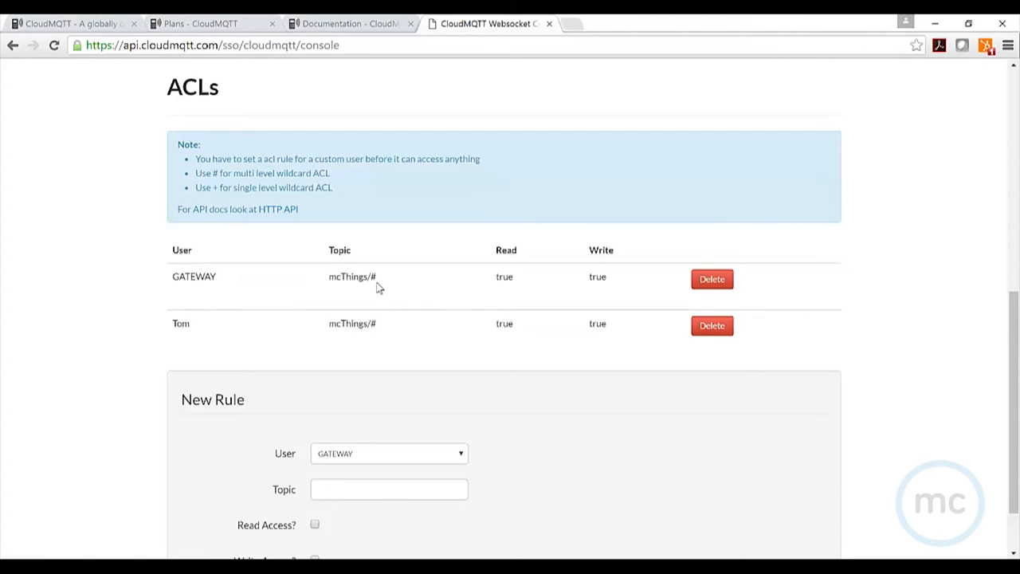
mouse_move(328, 283)
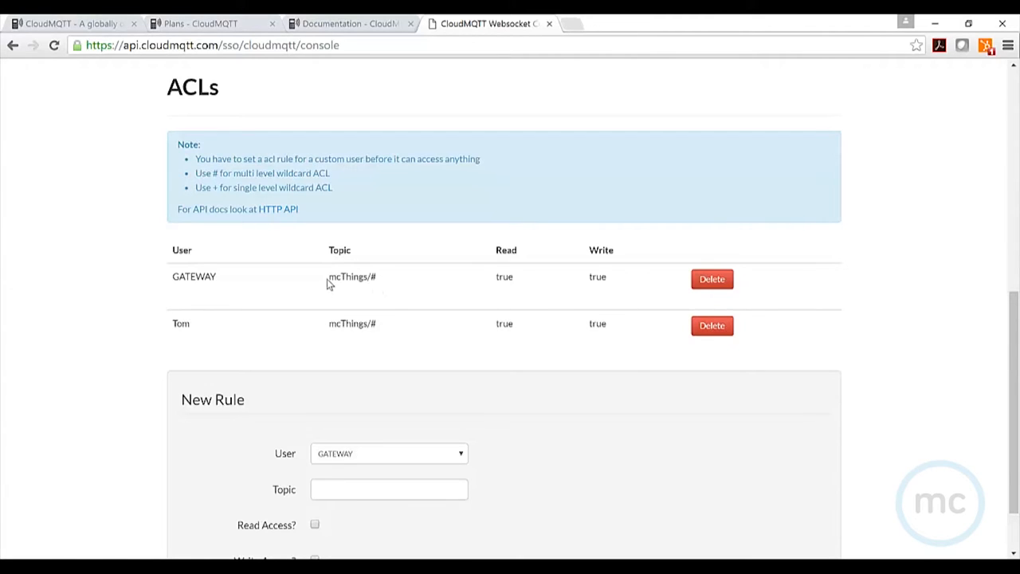
double_click(347, 277)
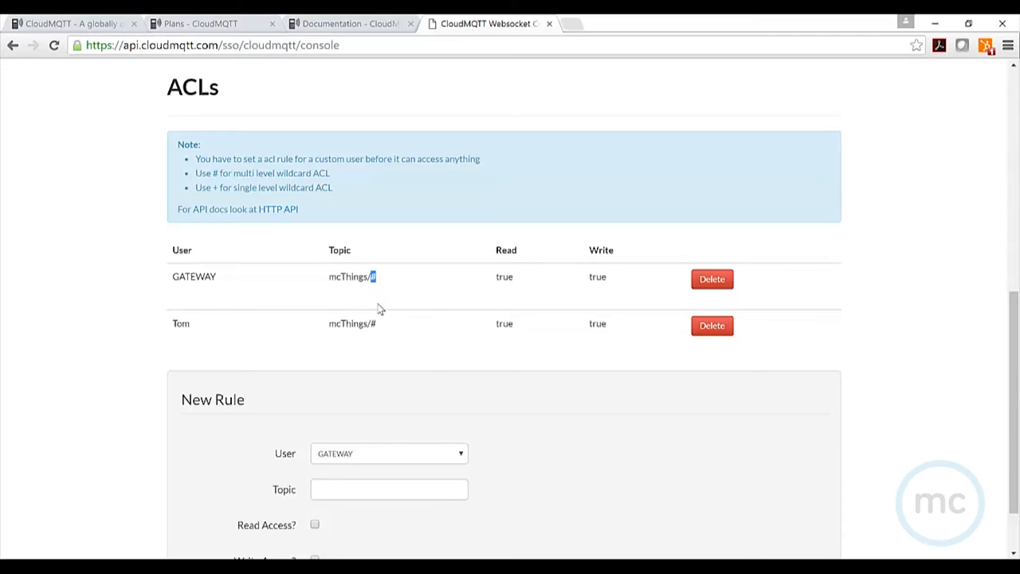
mouse_move(385, 322)
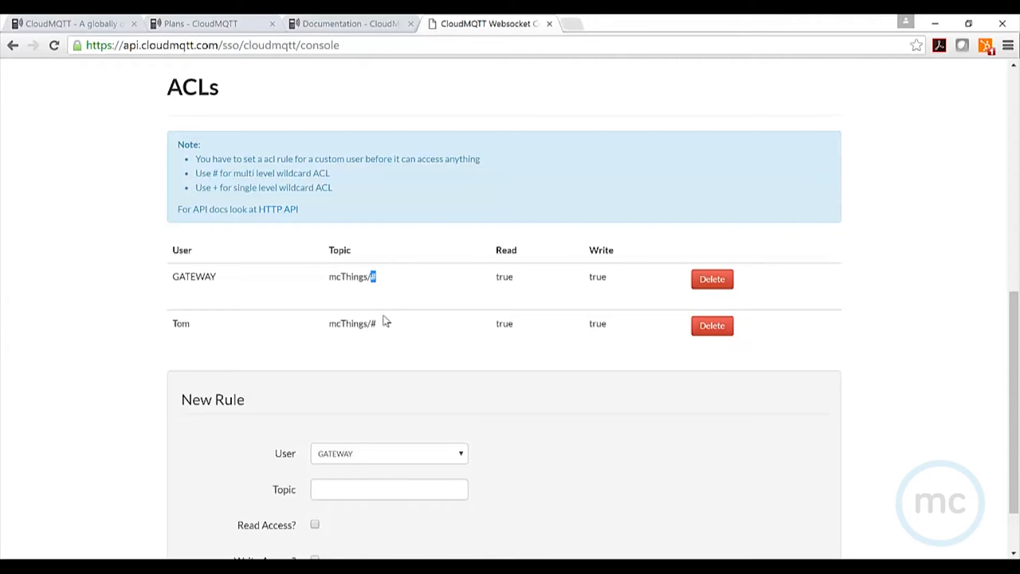
scroll(up, 3)
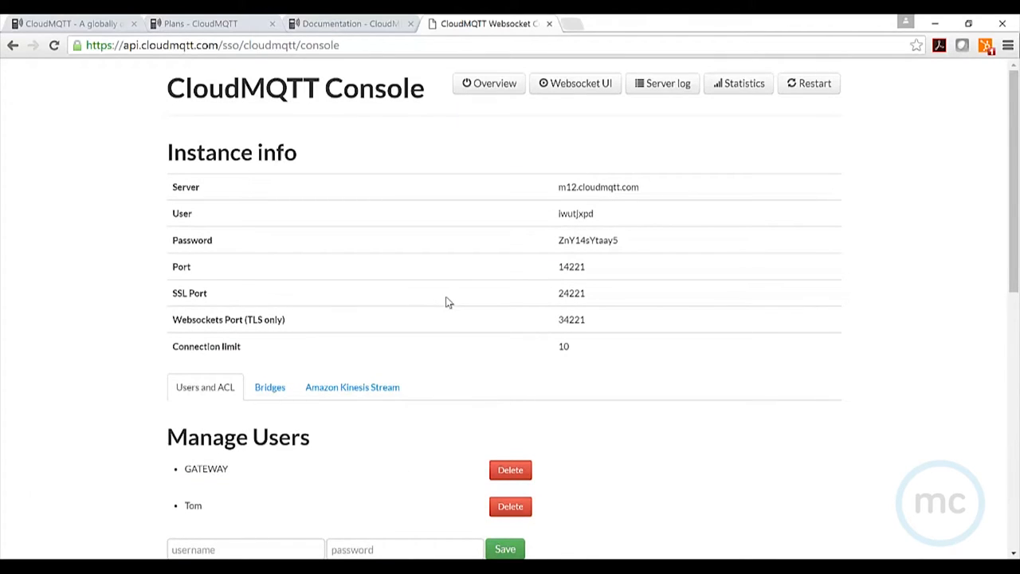
mouse_move(514, 395)
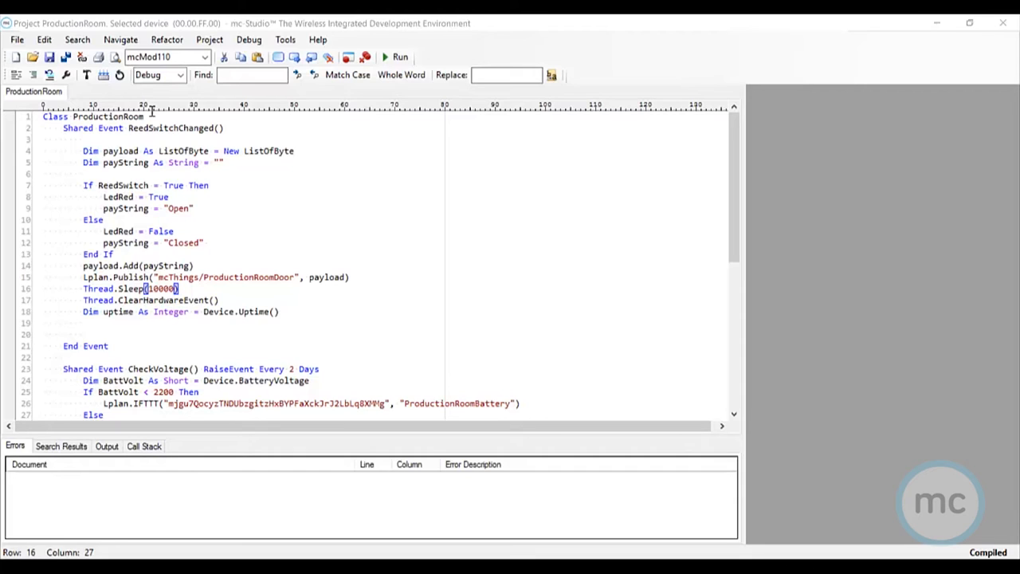
click(128, 127)
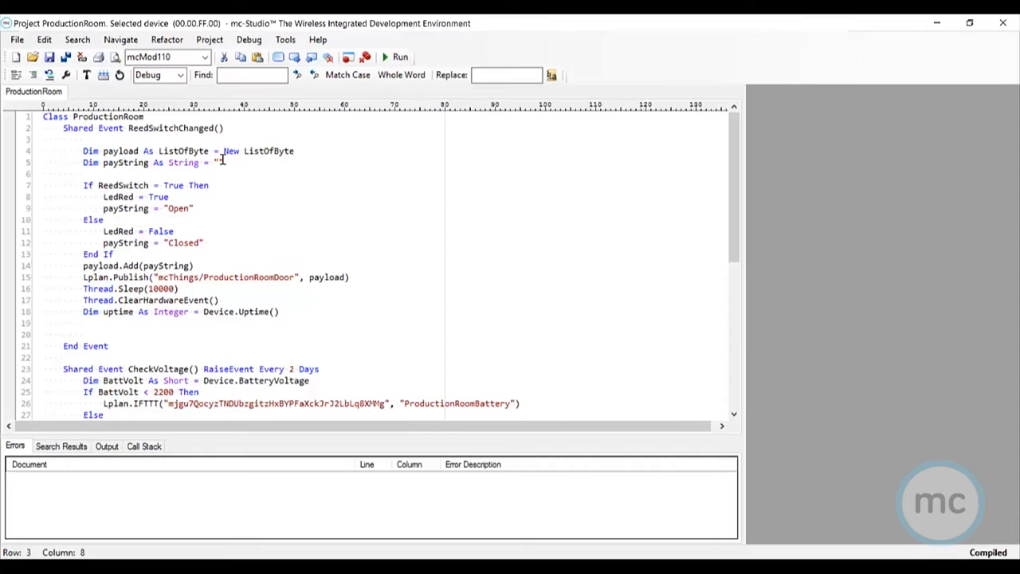
click(83, 140)
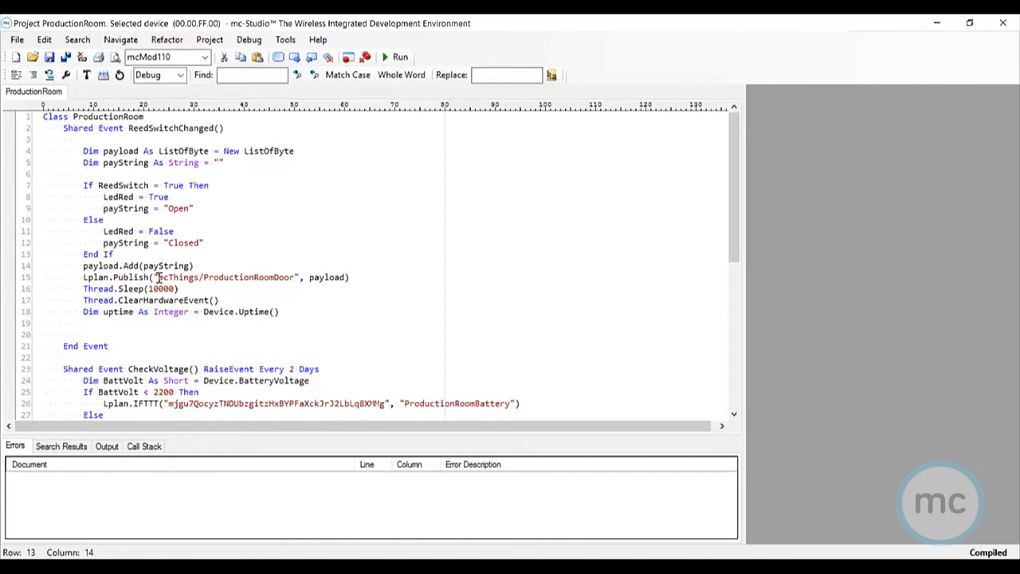
double_click(178, 278)
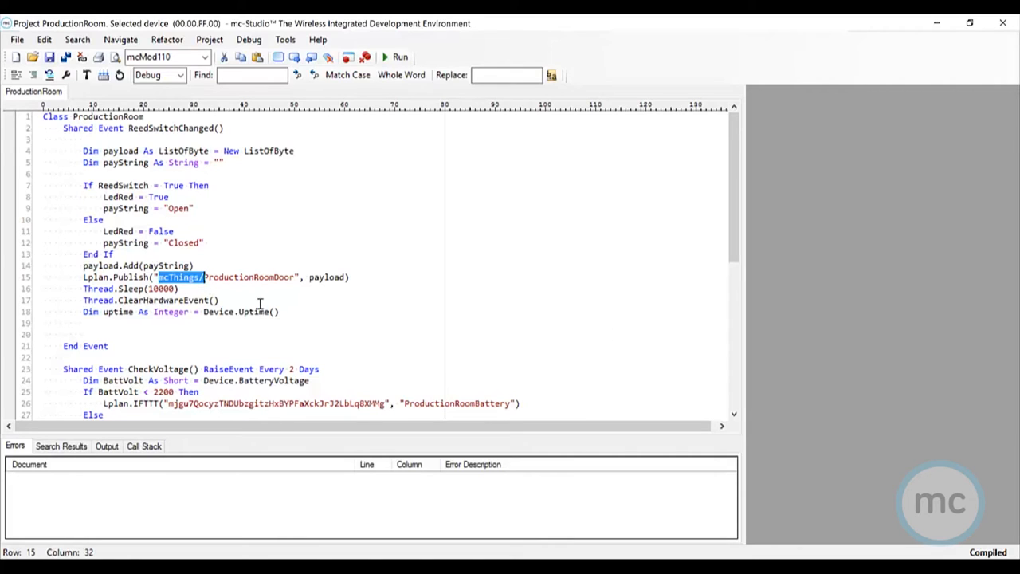
mouse_move(188, 242)
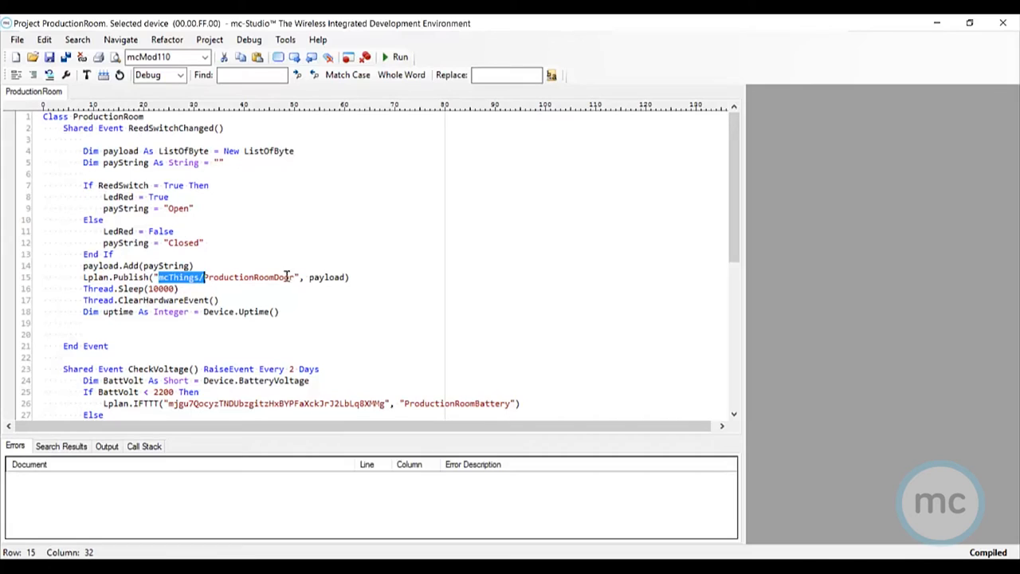
mouse_move(268, 150)
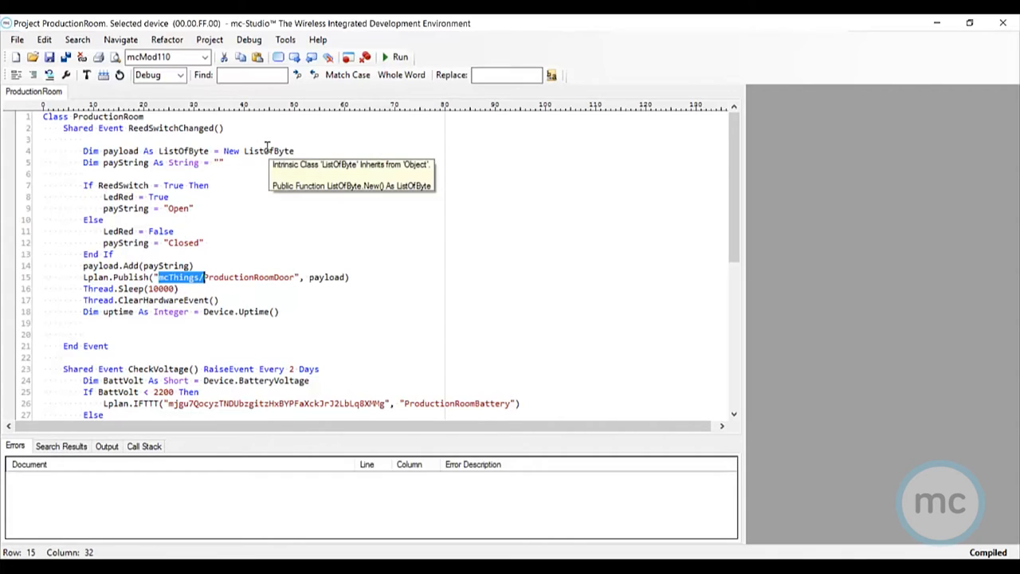
mouse_move(271, 144)
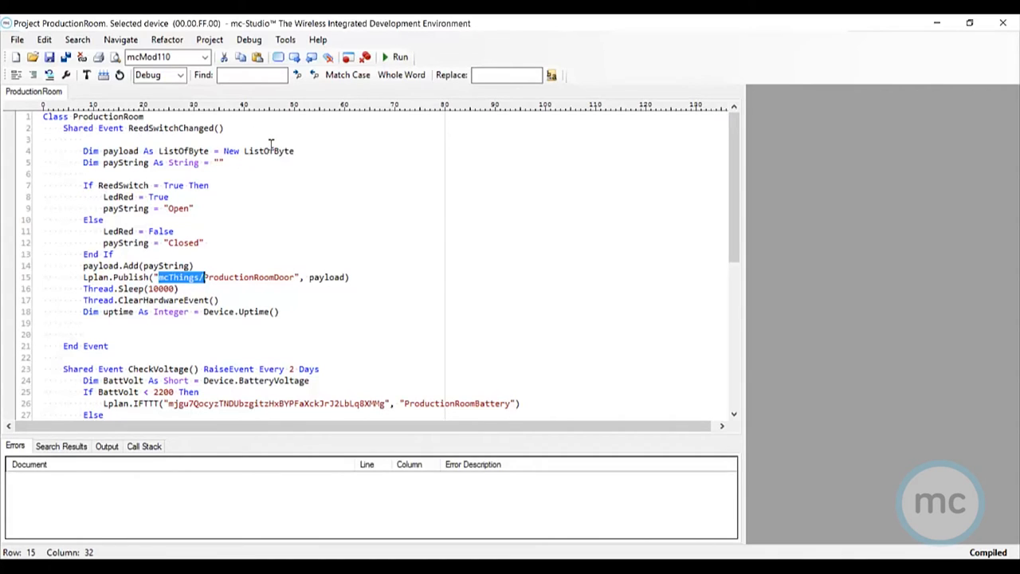
mouse_move(210, 295)
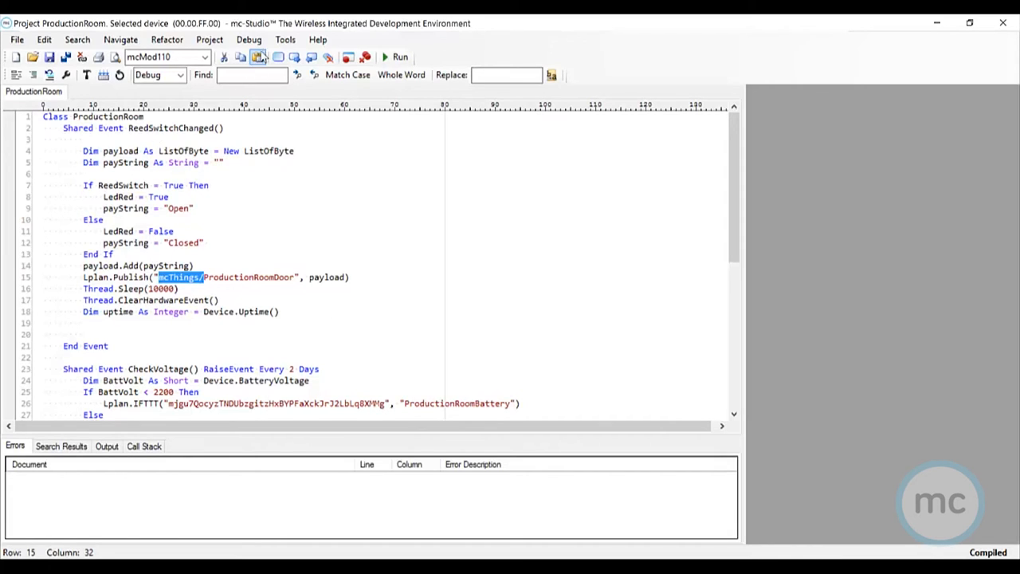
Review the mcGate110 gateway's MQTT config: m12.cloudmqtt.com, port 14221, user GATEWAY, via Tools > Devices
click(284, 38)
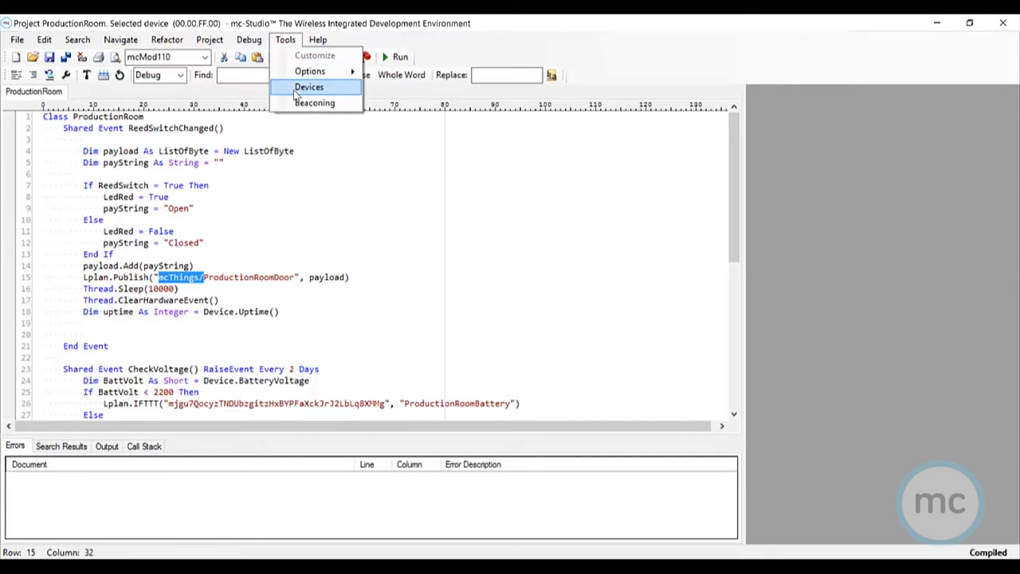
click(309, 86)
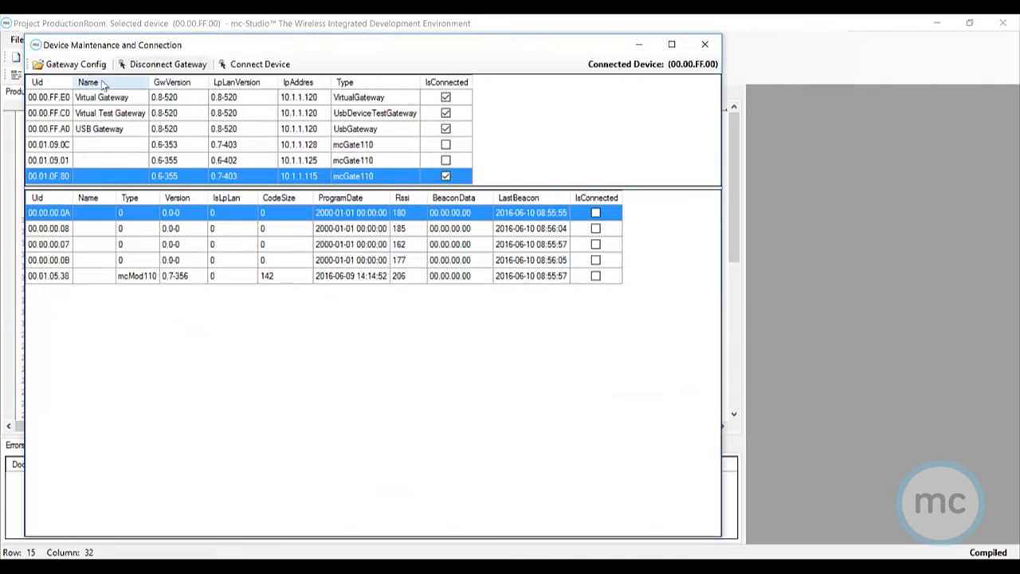
click(71, 63)
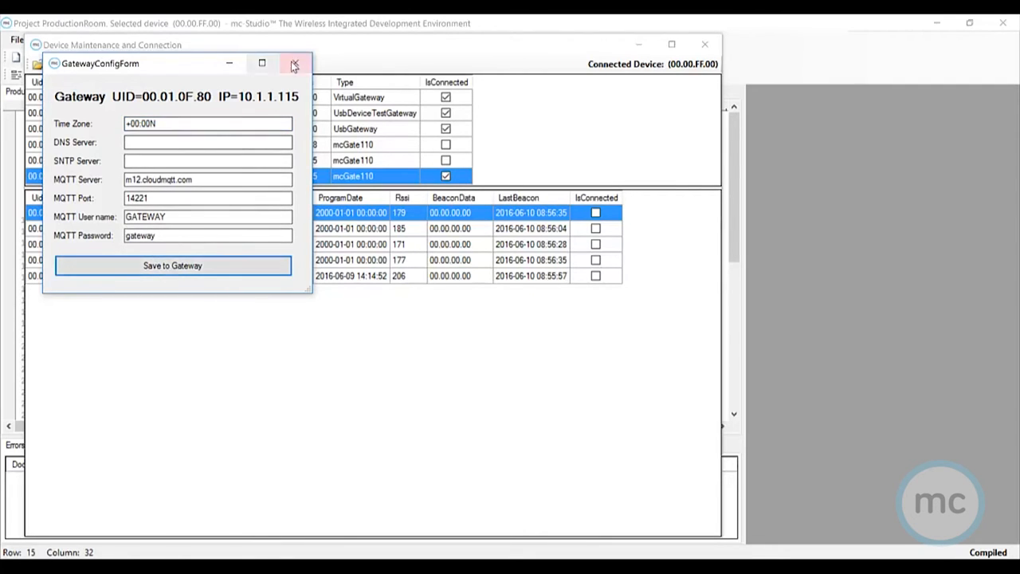
click(295, 64)
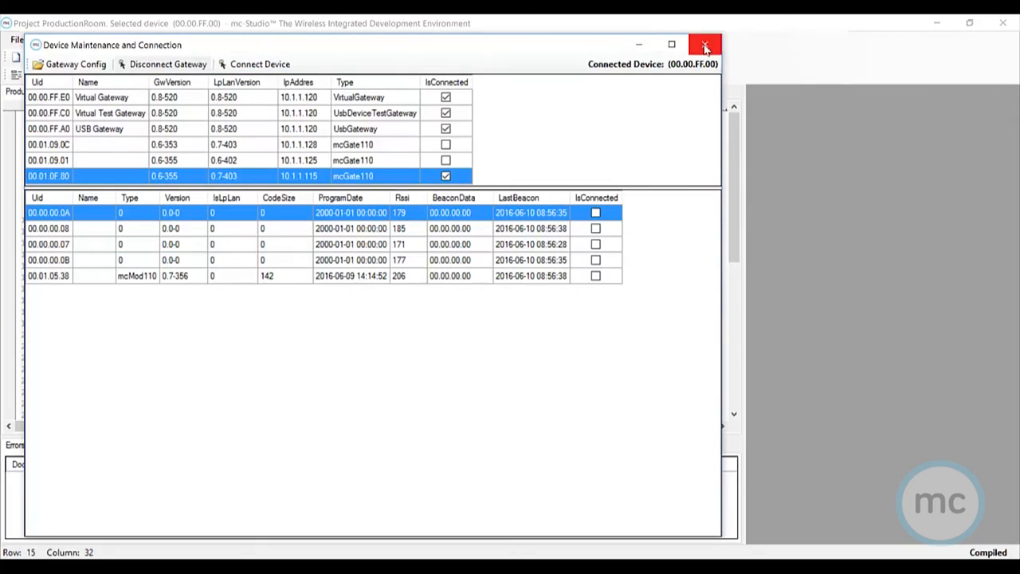
Close device maintenance and review the CheckVoltage event with its low-battery IFTTT trigger
click(705, 44)
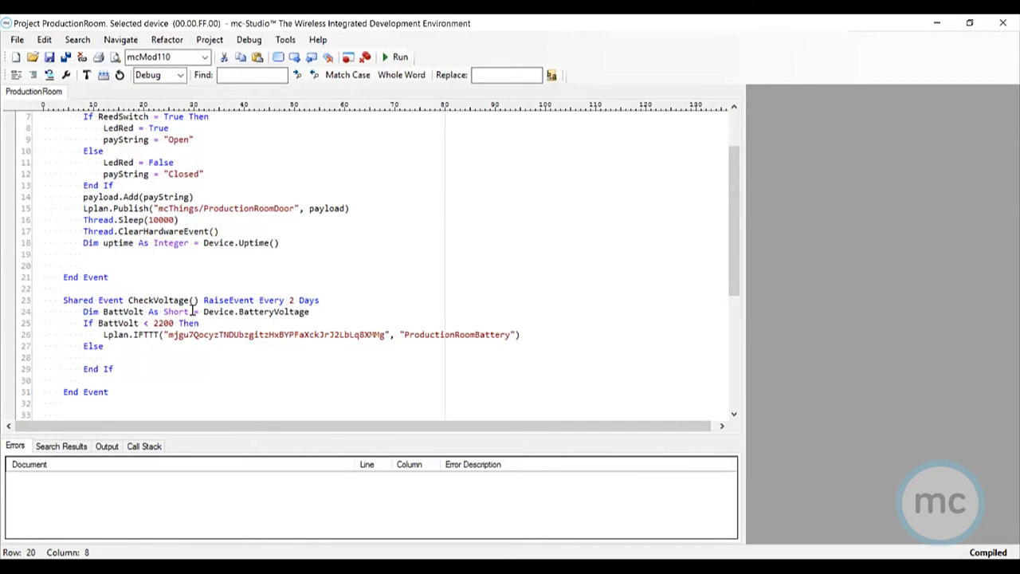
click(83, 265)
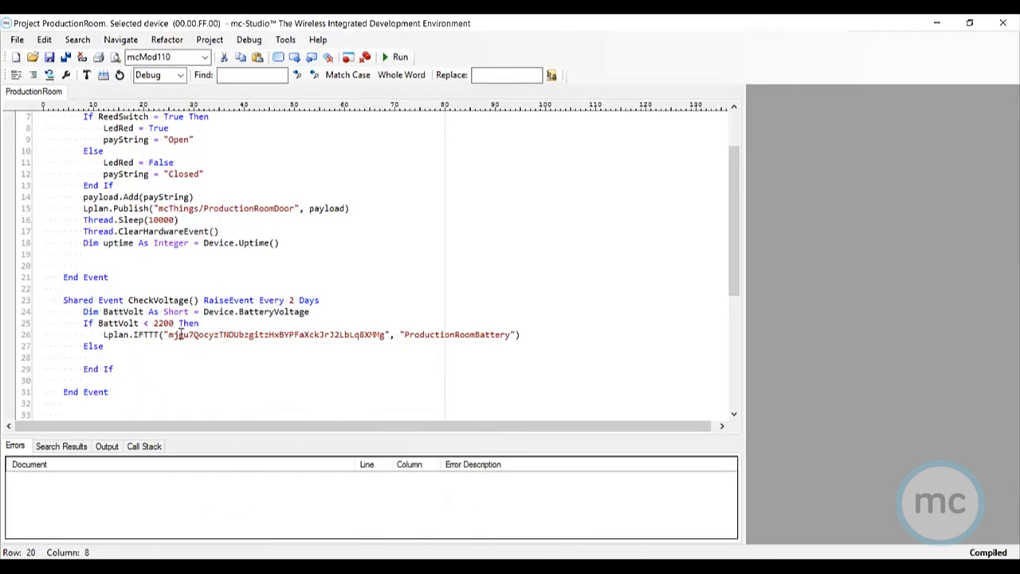
mouse_move(201, 348)
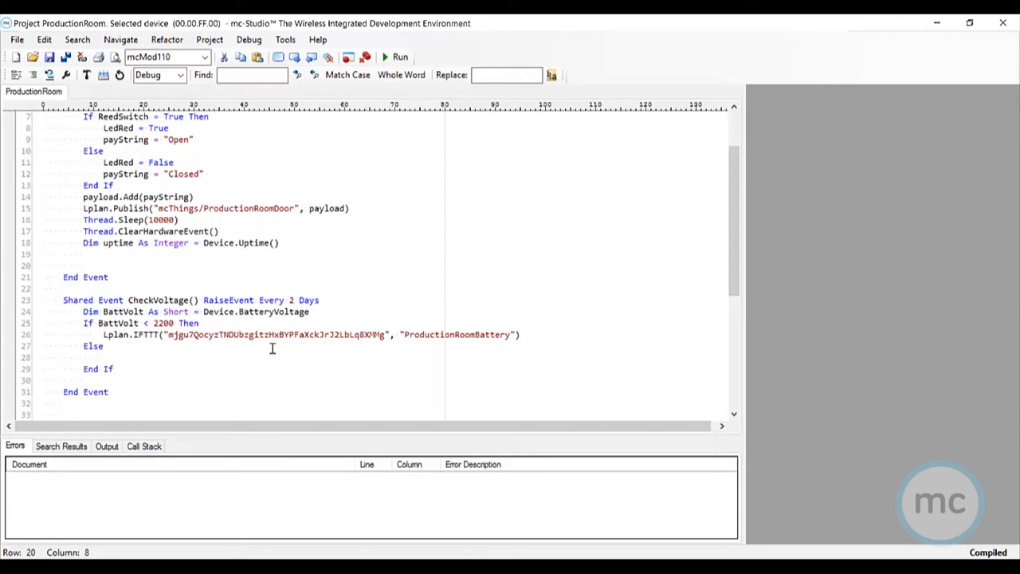
double_click(449, 335)
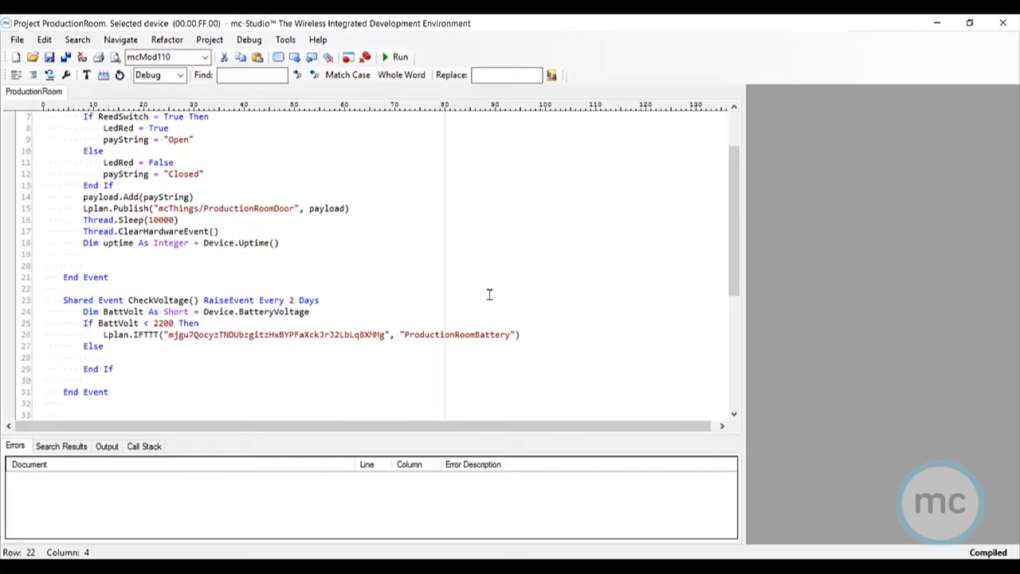
click(65, 288)
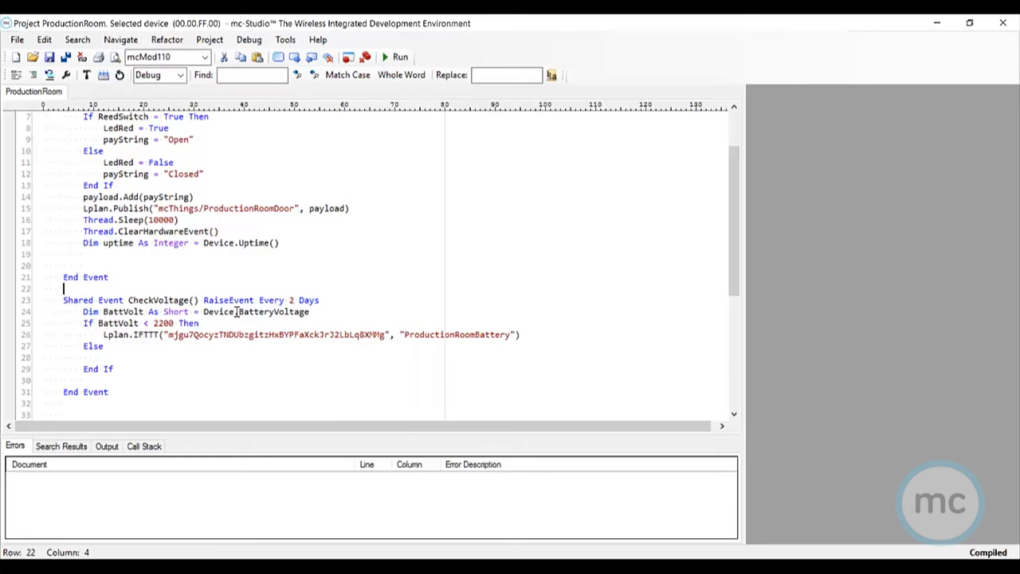
Scroll the ProductionRoom code back to the Class declaration above ReedSwitchChanged
scroll(up, 3)
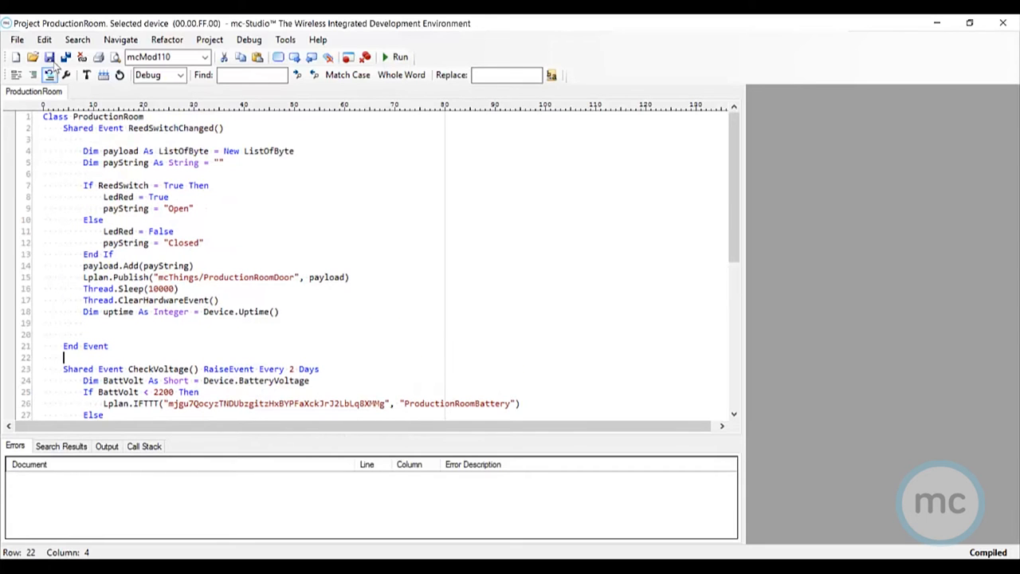
mouse_move(49, 57)
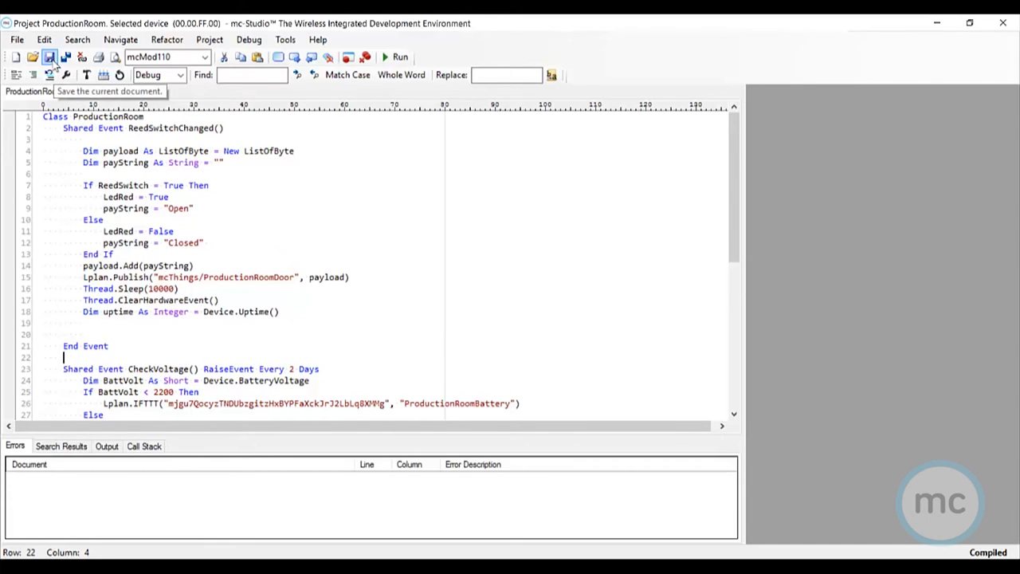
mouse_move(86, 75)
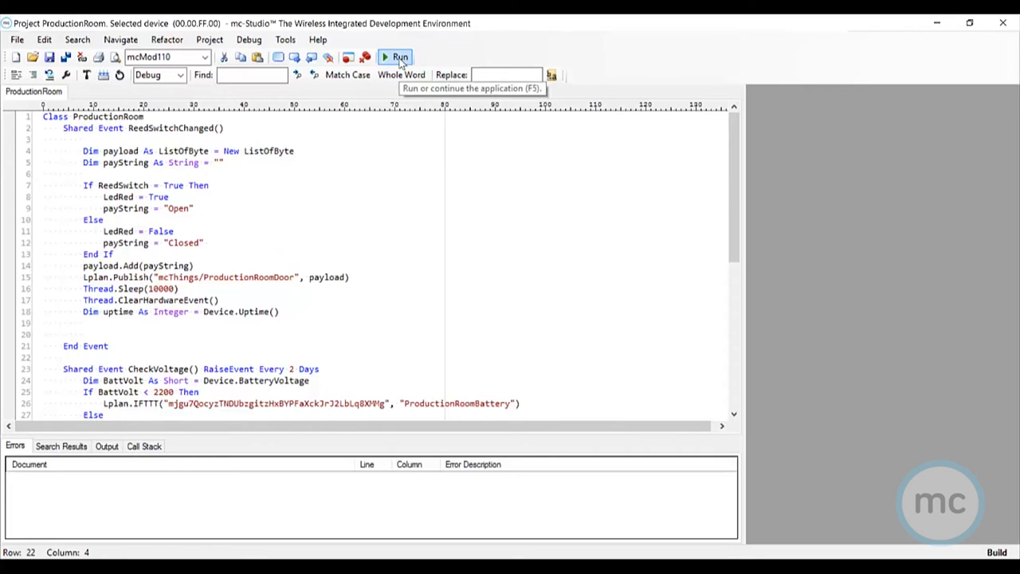
mouse_move(86, 75)
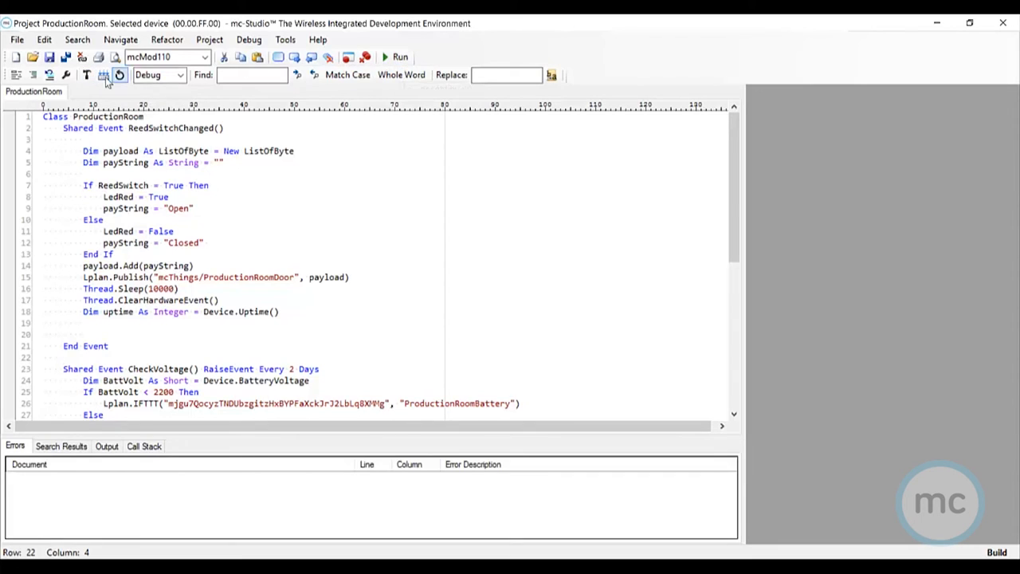
mouse_move(103, 75)
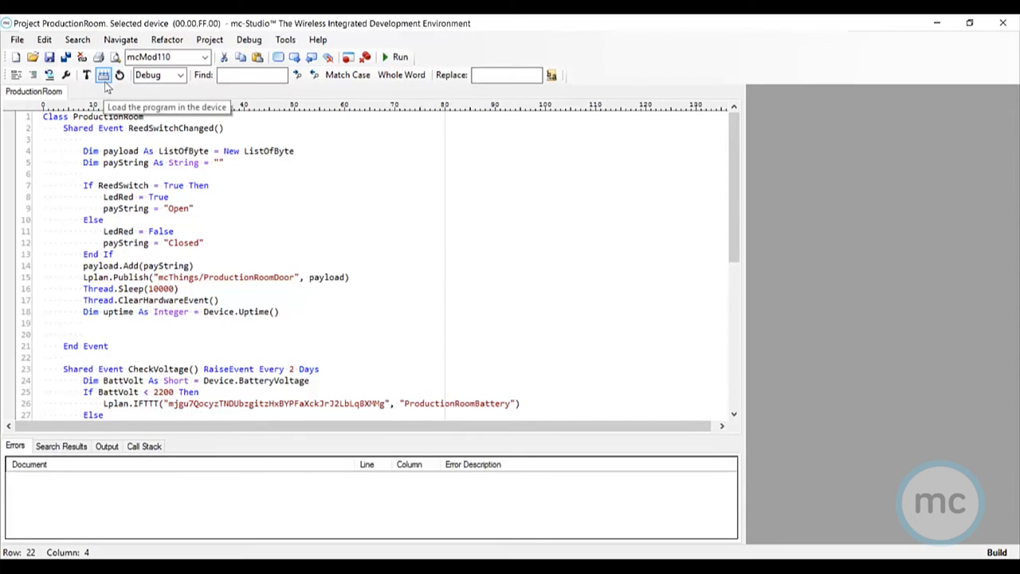